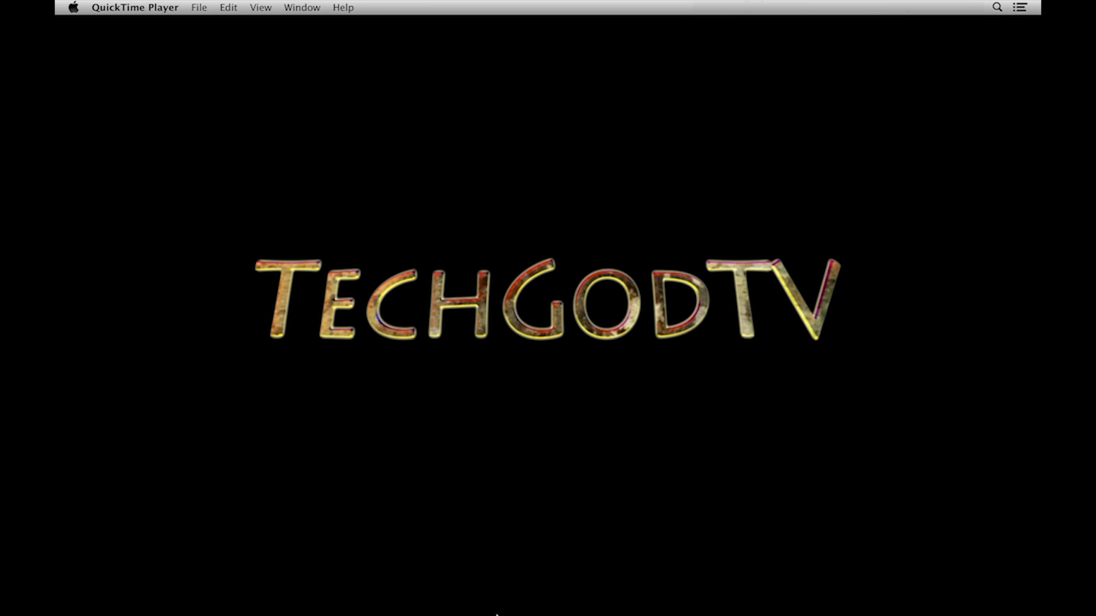
pyautogui.moveTo(695, 584)
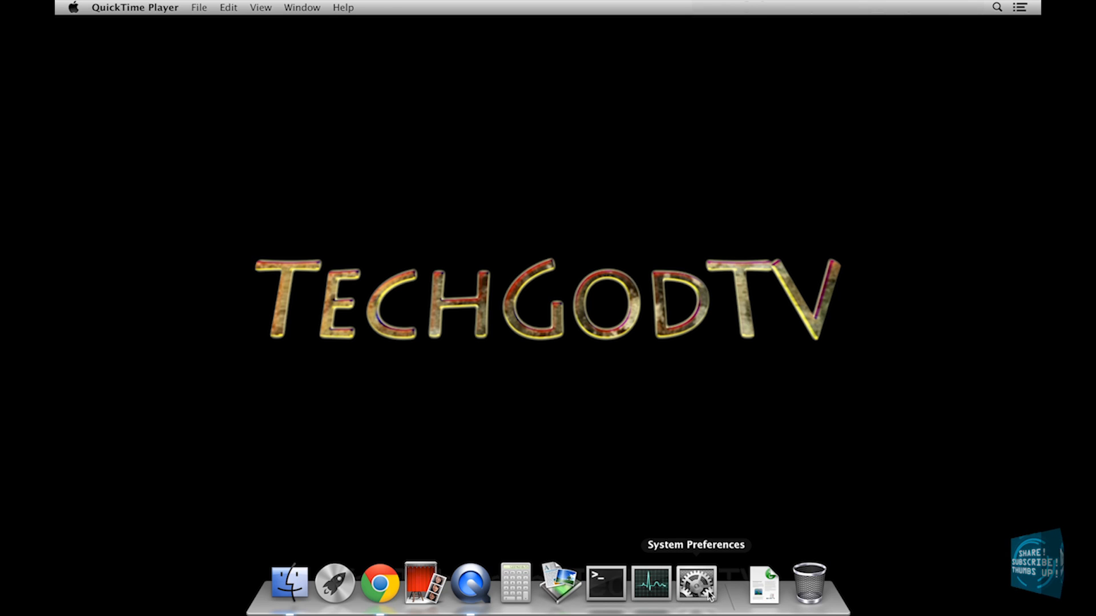
# Step: Unlock Security & Privacy and allow apps downloaded from Anywhere, confirming the warning
pyautogui.click(697, 587)
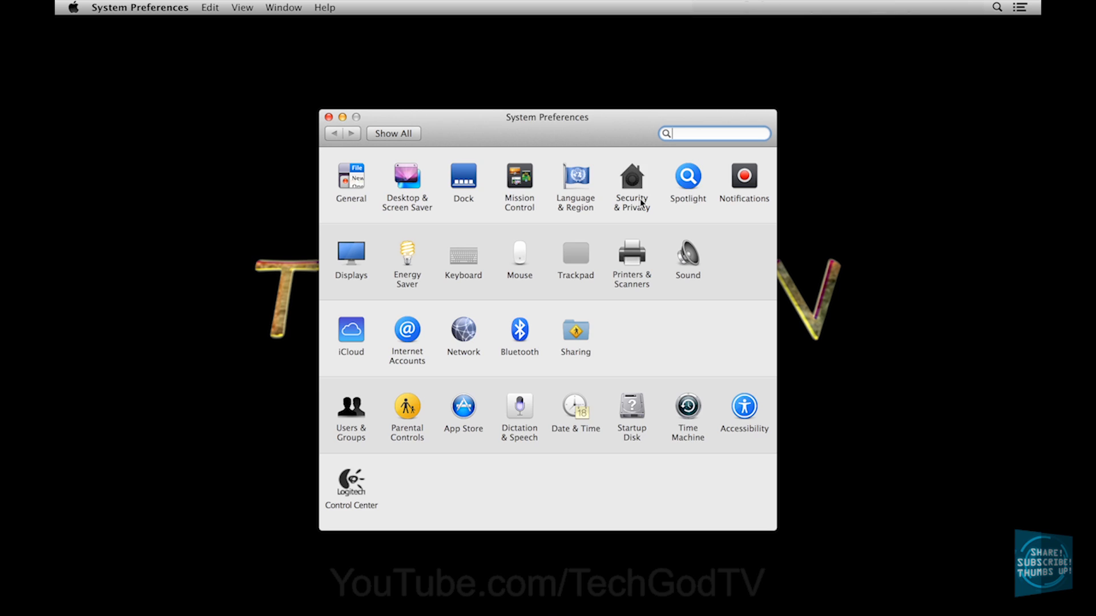
pyautogui.click(632, 176)
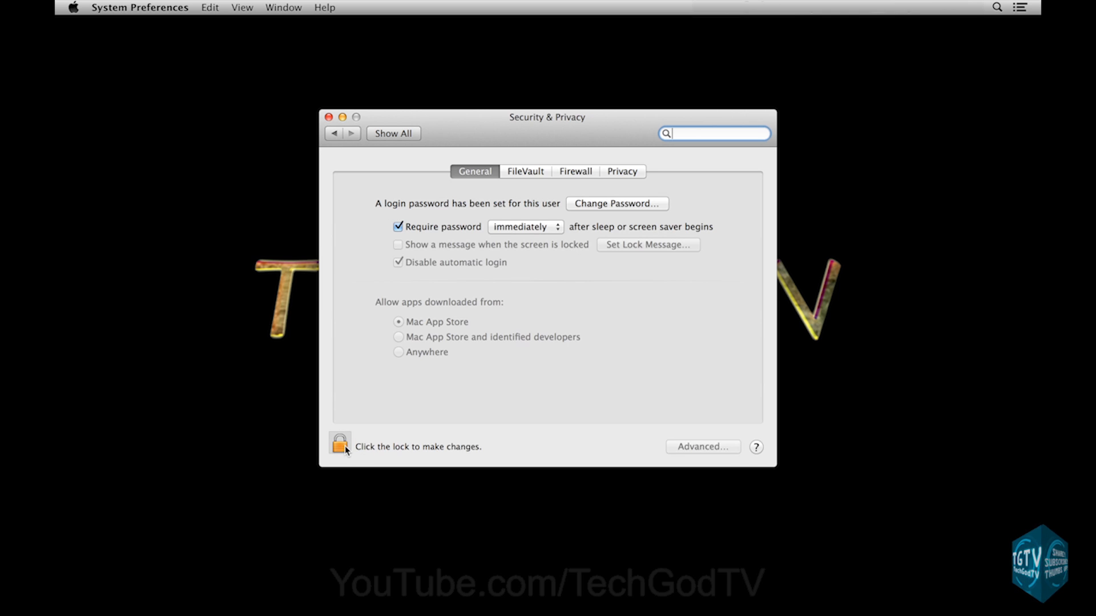
pyautogui.click(340, 447)
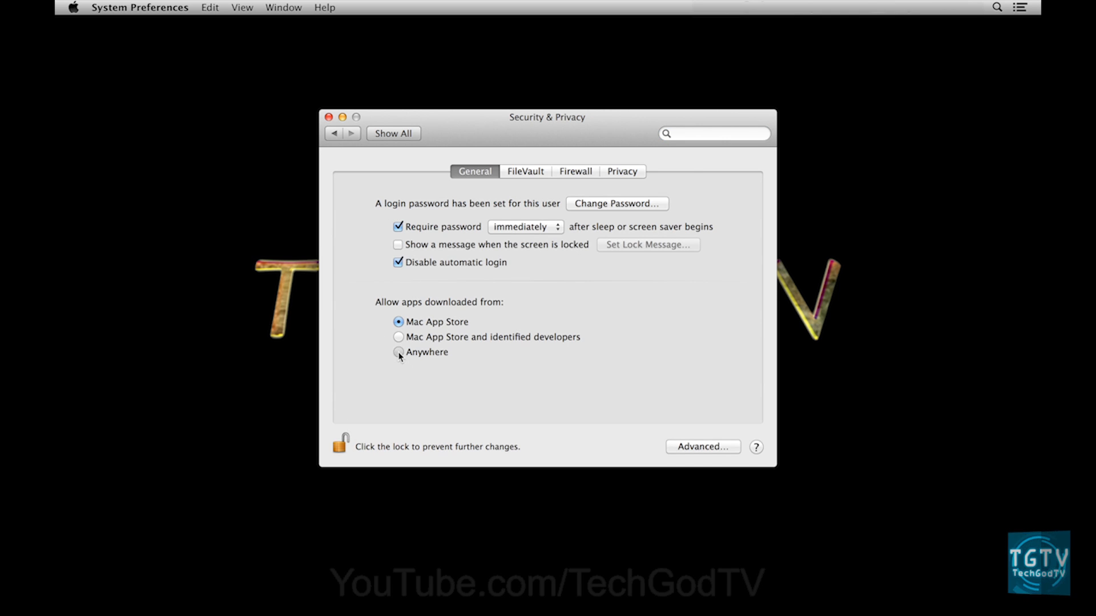
pyautogui.click(397, 351)
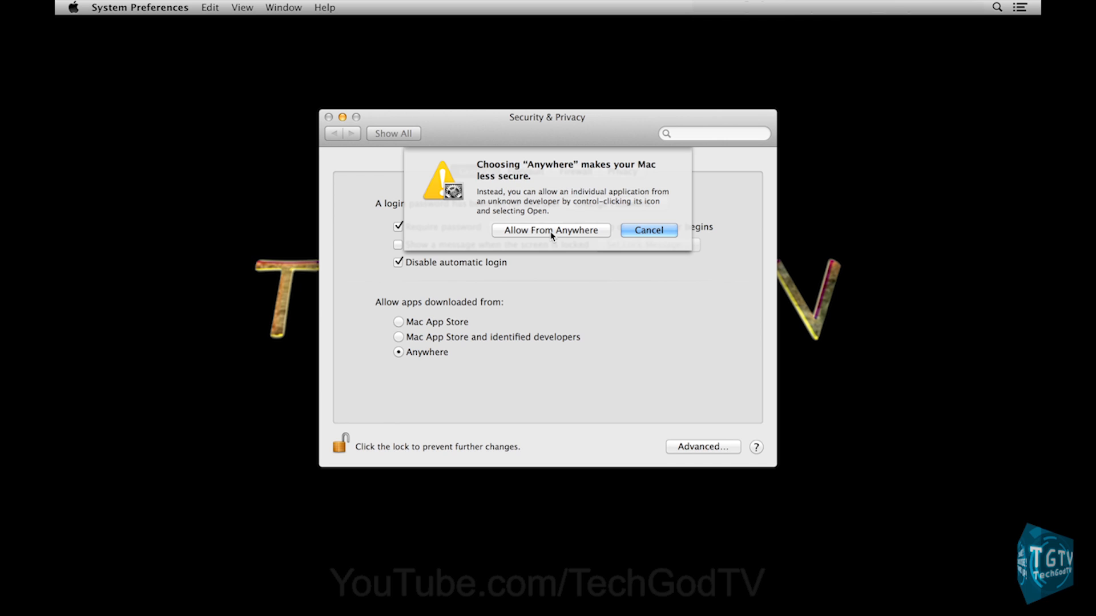
pyautogui.click(550, 231)
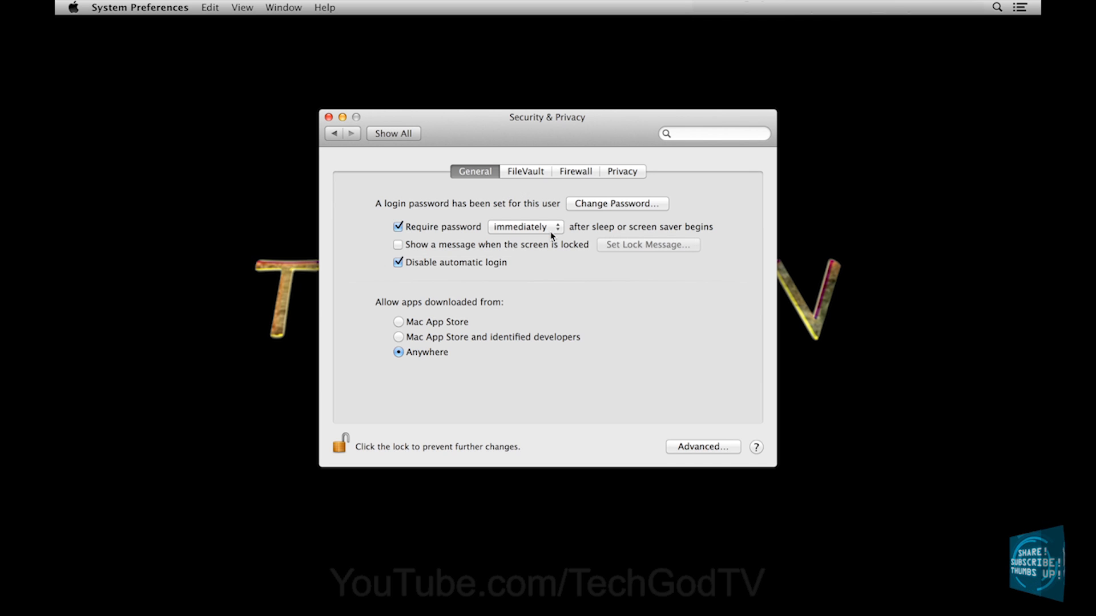
pyautogui.moveTo(335, 120)
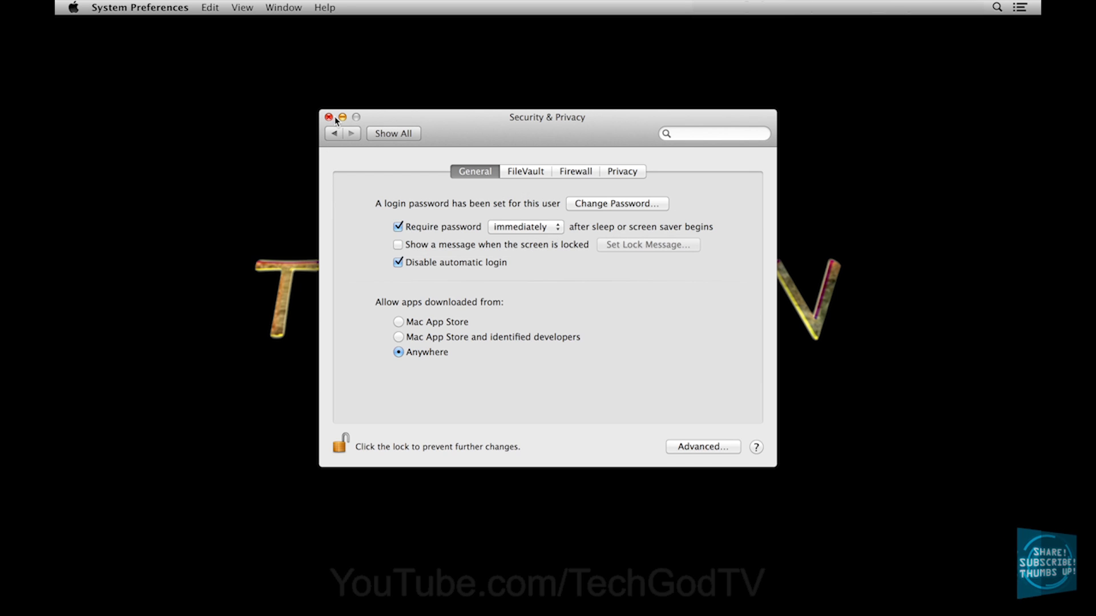
# Step: Close System Preferences and search Google for 'kodi' in Chrome
pyautogui.click(329, 116)
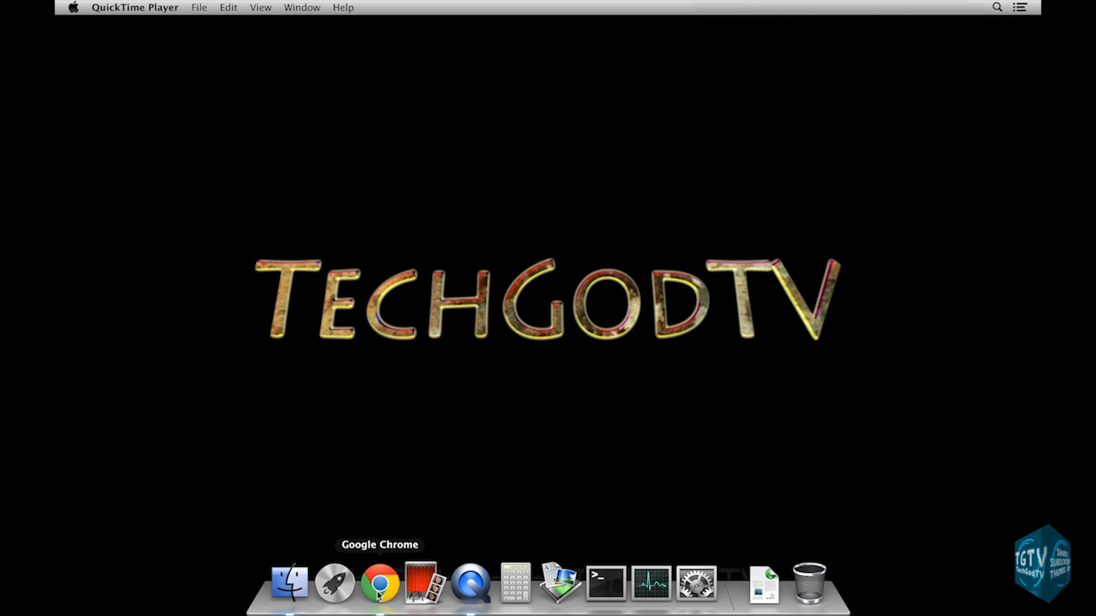
pyautogui.moveTo(414, 438)
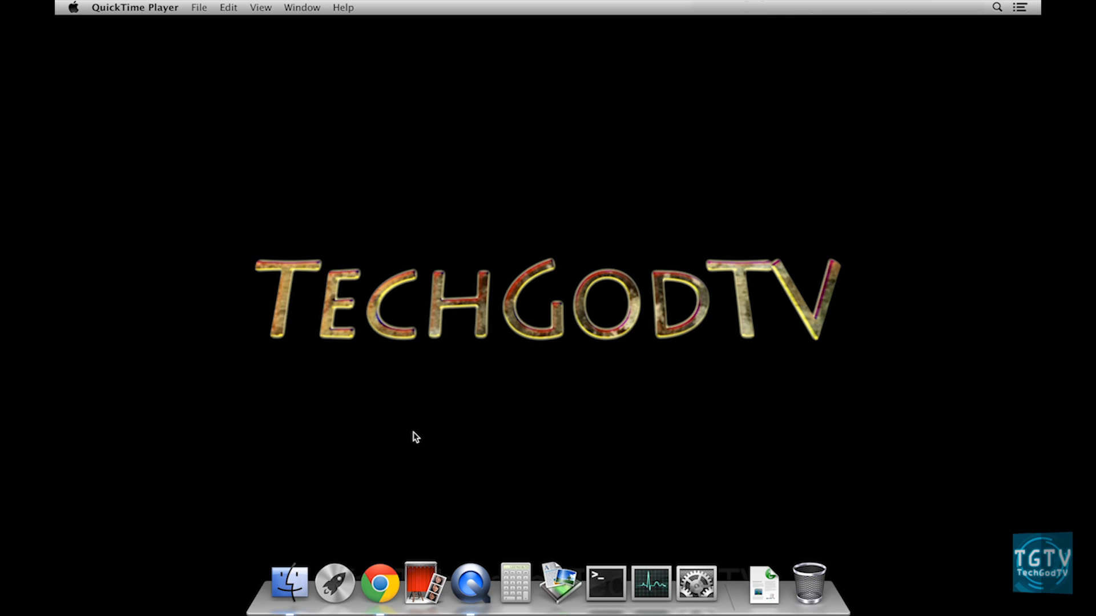
pyautogui.click(381, 589)
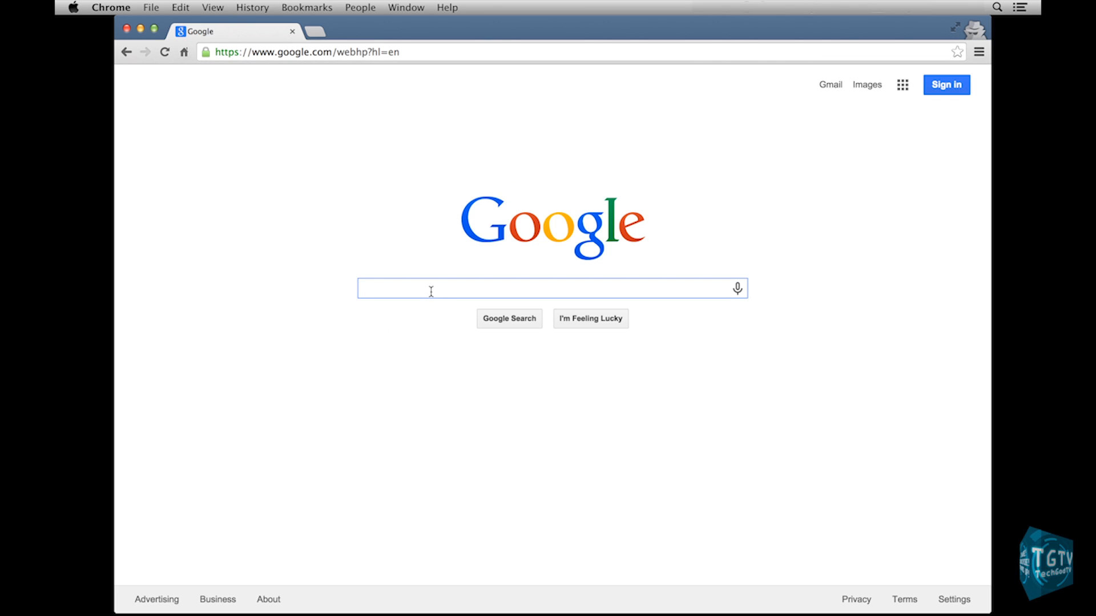
pyautogui.write('kodi')
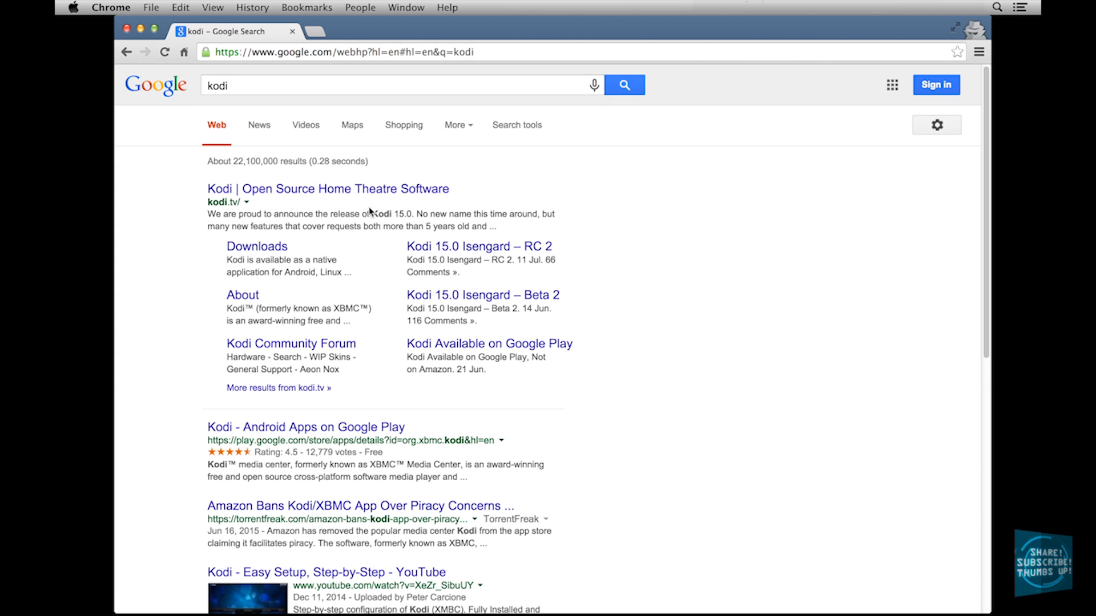
# Step: From kodi.tv Downloads, save the Kodi 15.0 Mac OS X installer to Downloads
pyautogui.click(328, 189)
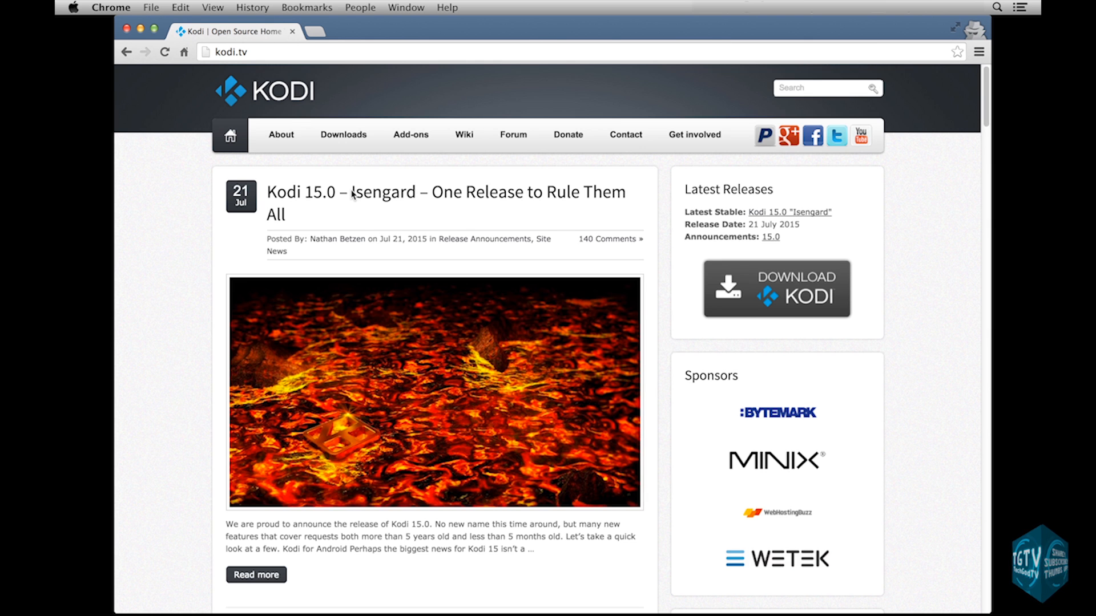
pyautogui.click(343, 134)
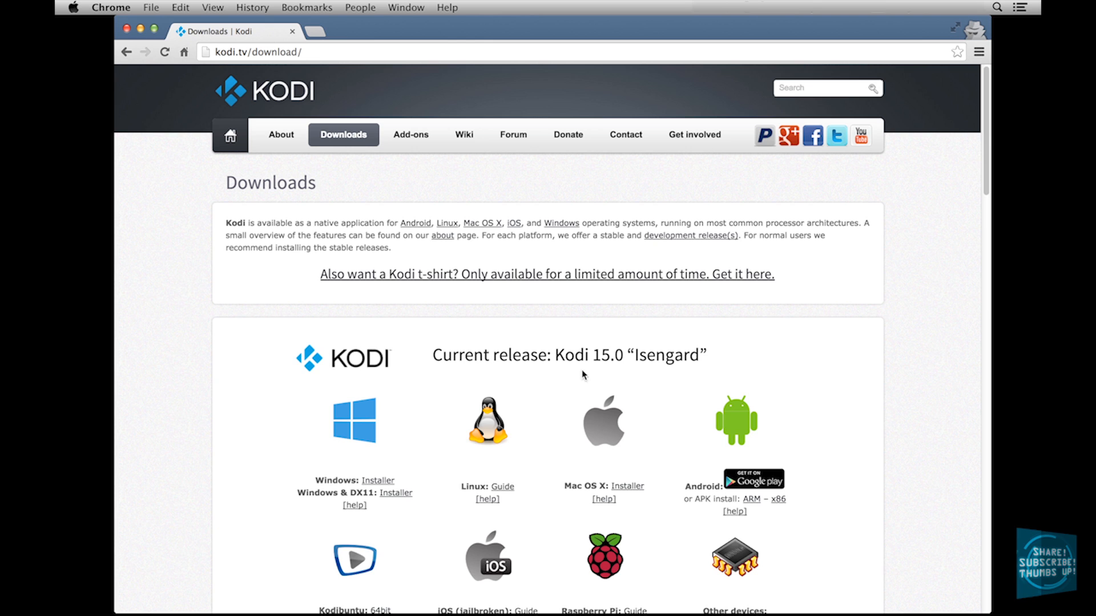
pyautogui.moveTo(619, 493)
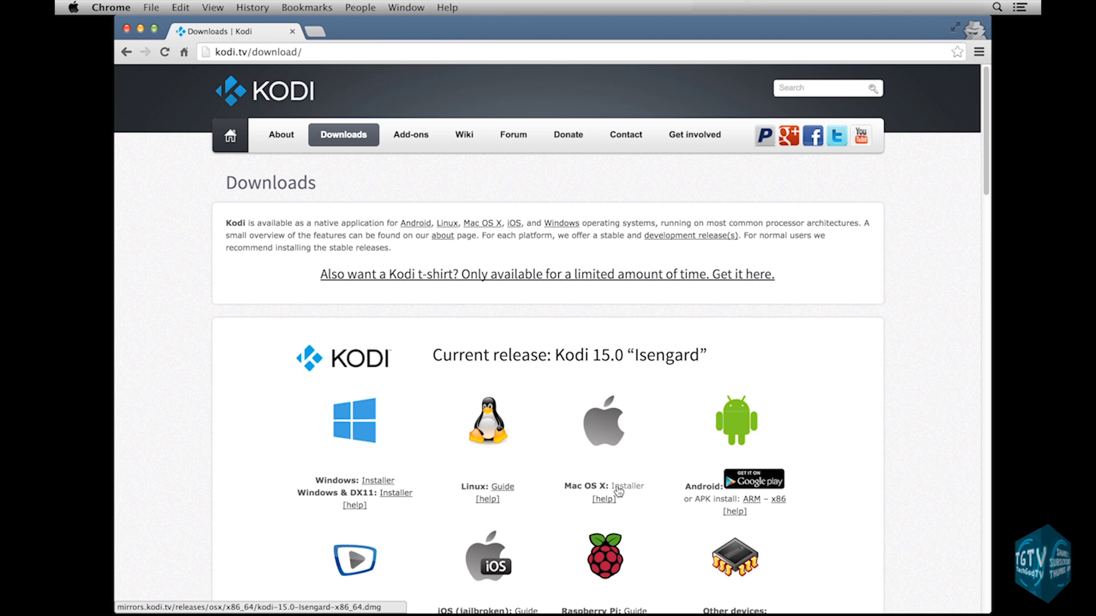
pyautogui.click(631, 486)
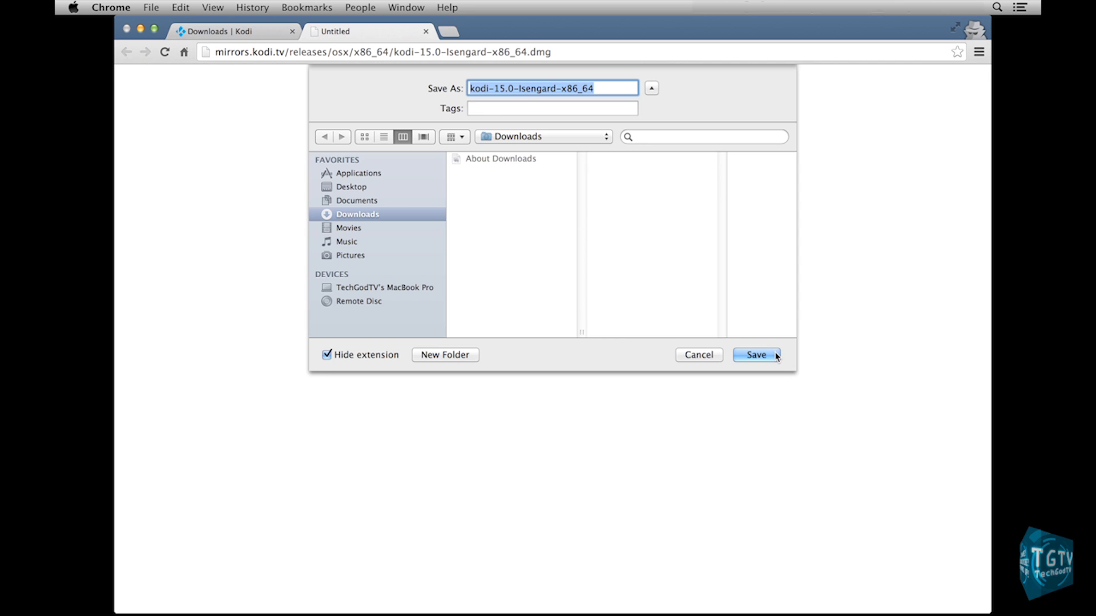
pyautogui.click(758, 355)
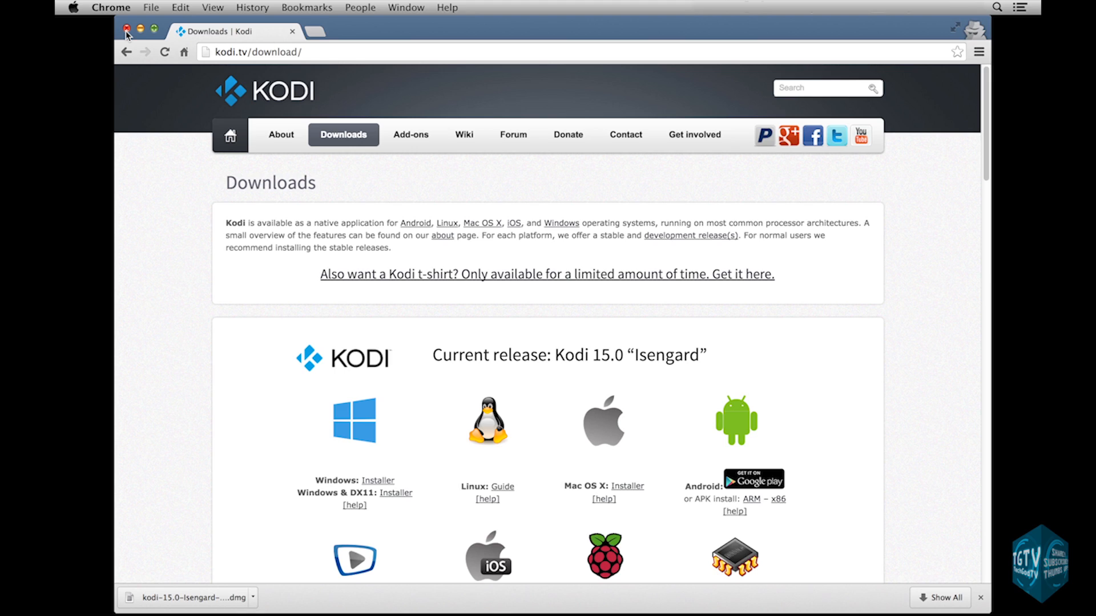
# Step: Copy Kodi from its disk image into Applications and eject the Kodi disk
pyautogui.click(128, 27)
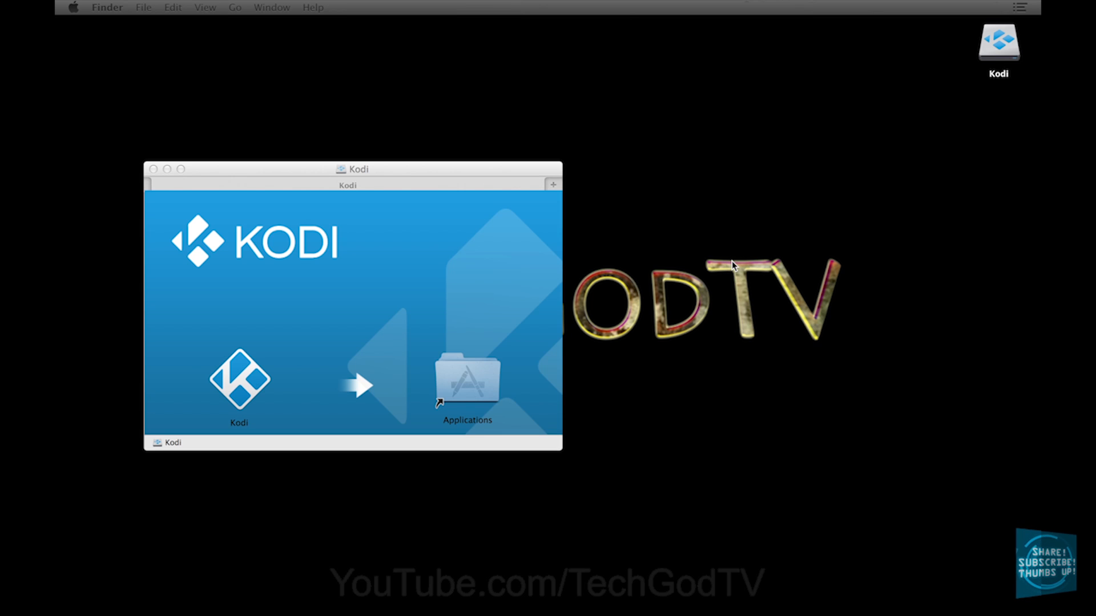
pyautogui.click(239, 385)
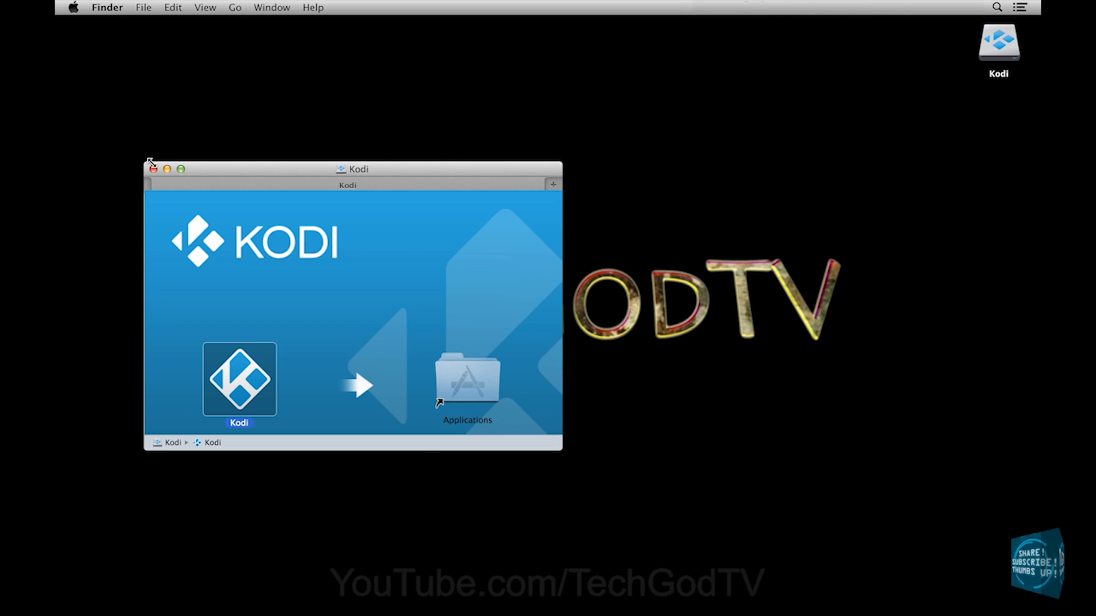
pyautogui.rightClick(1000, 44)
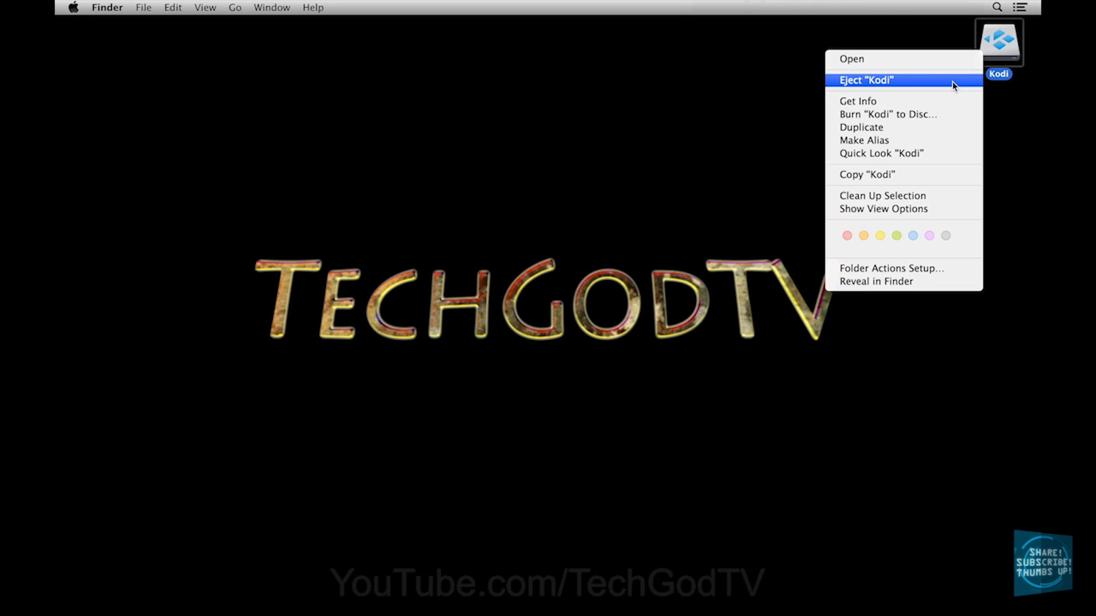
pyautogui.click(866, 80)
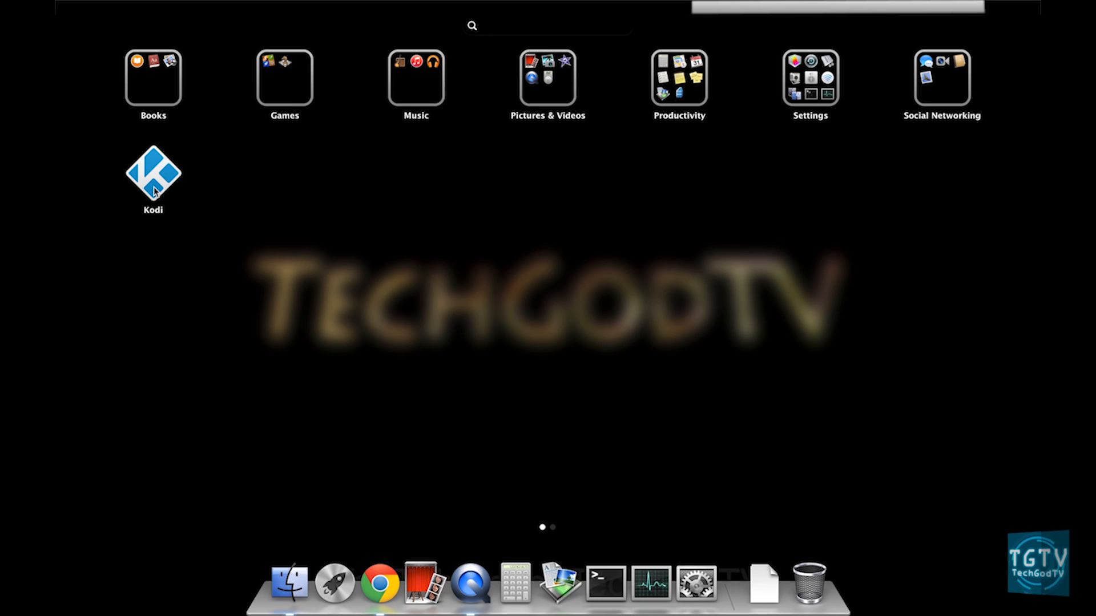
# Step: Launch Kodi from Launchpad, confirm the internet-download warning and allow incoming network connections
pyautogui.doubleClick(151, 174)
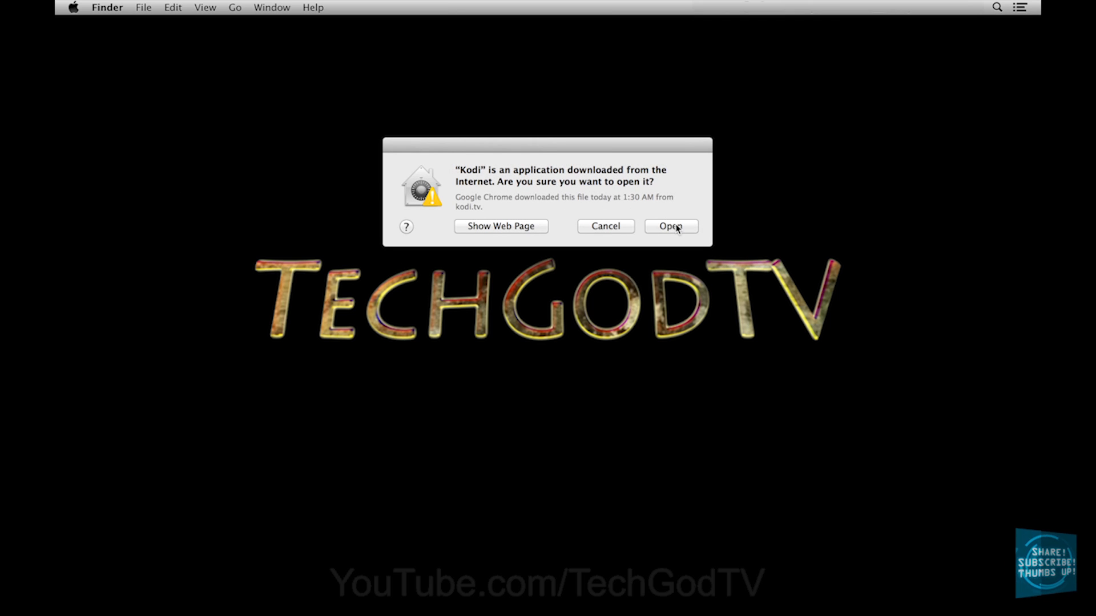
pyautogui.click(672, 226)
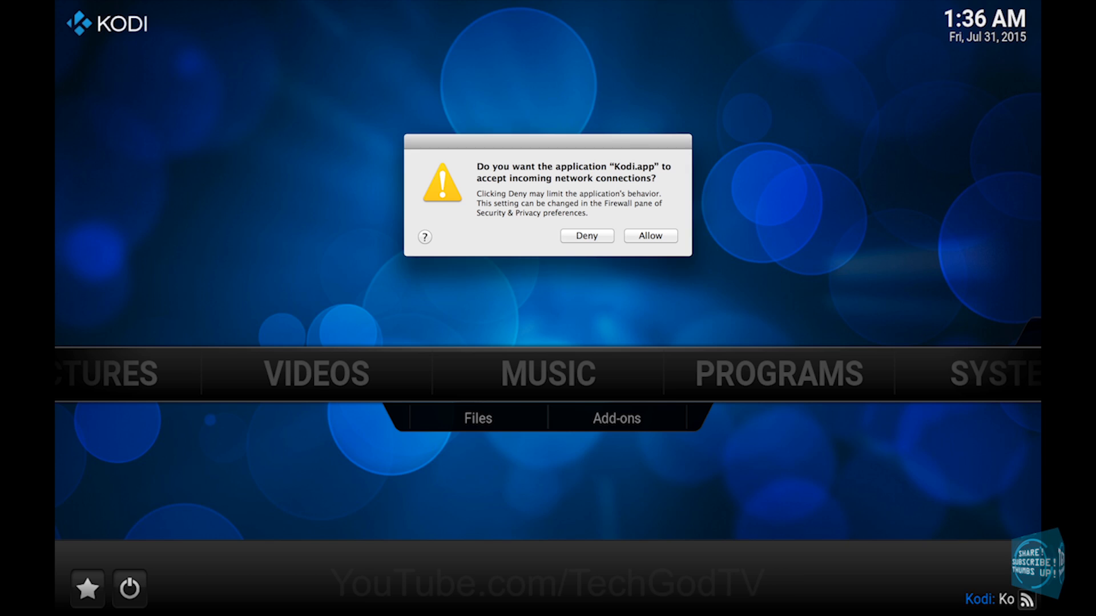
pyautogui.click(649, 235)
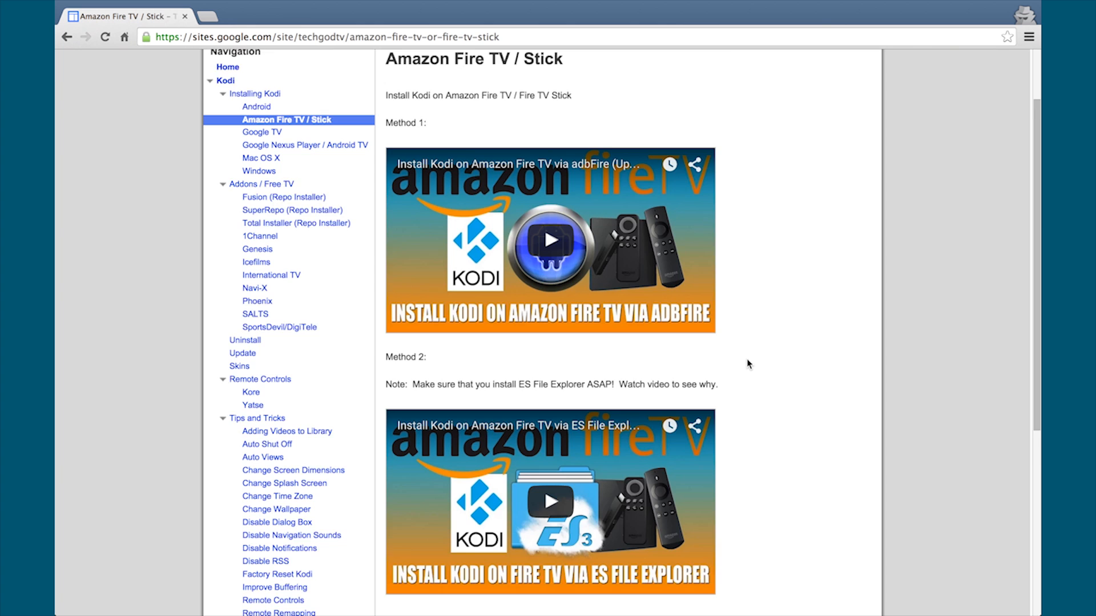
# Step: Open the Uninstall page in the TechGodTV site sidebar
pyautogui.scroll(-3)
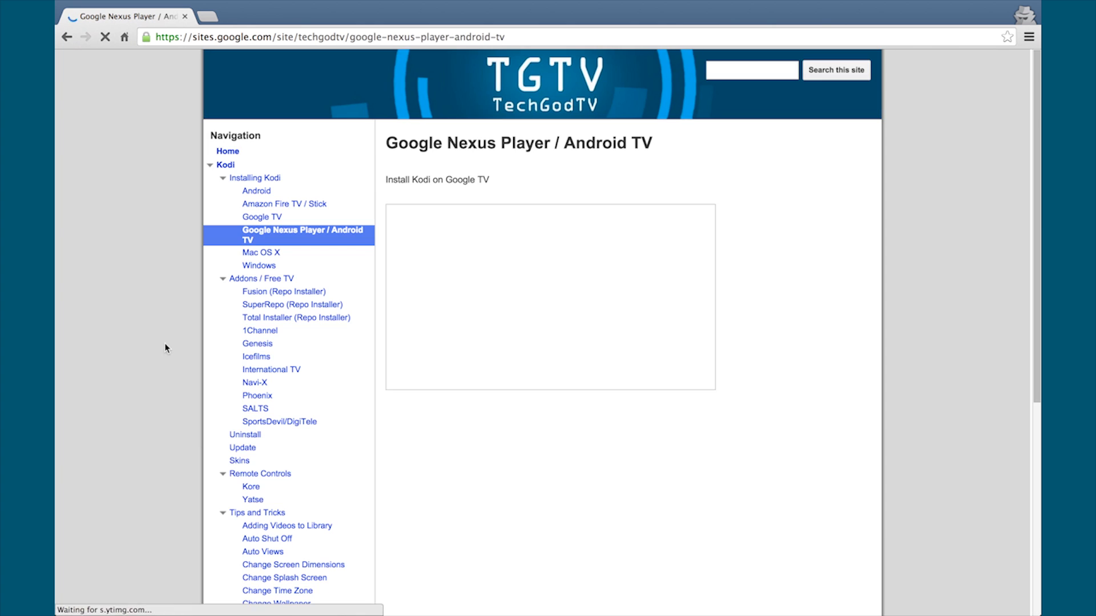
pyautogui.click(244, 434)
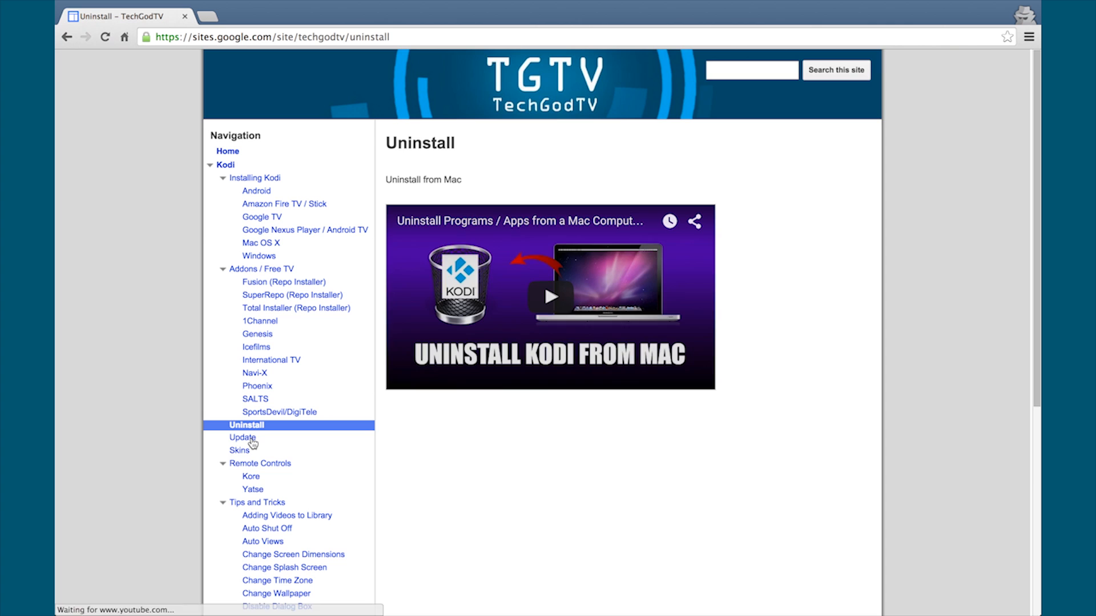